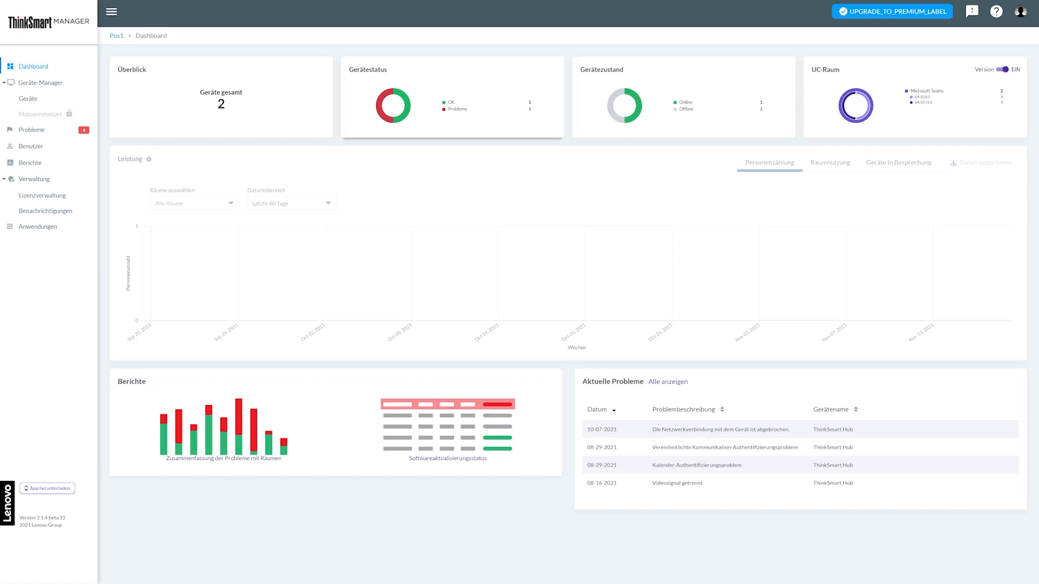
pyautogui.moveTo(395, 99)
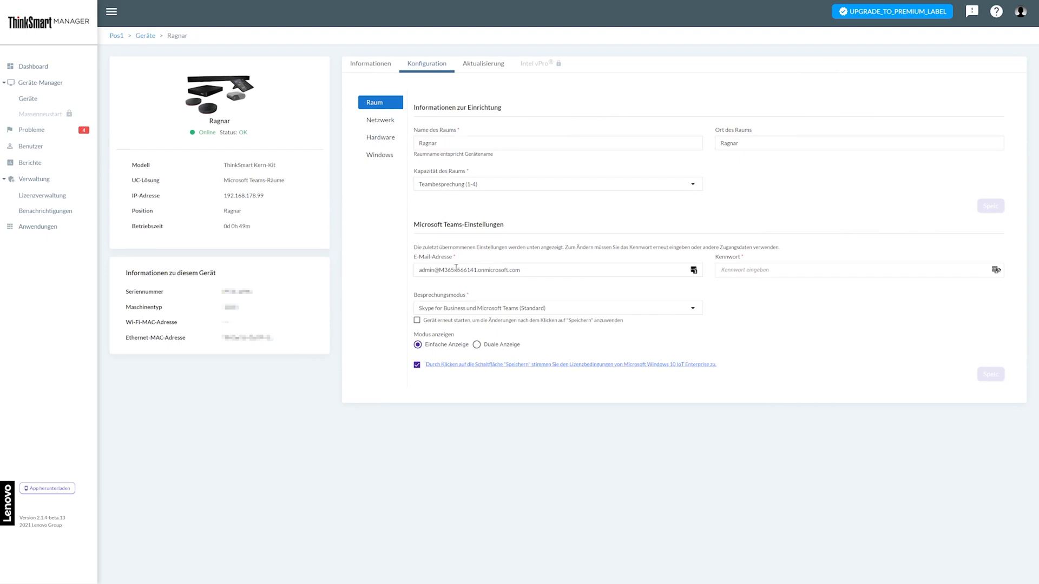
pyautogui.moveTo(444, 306)
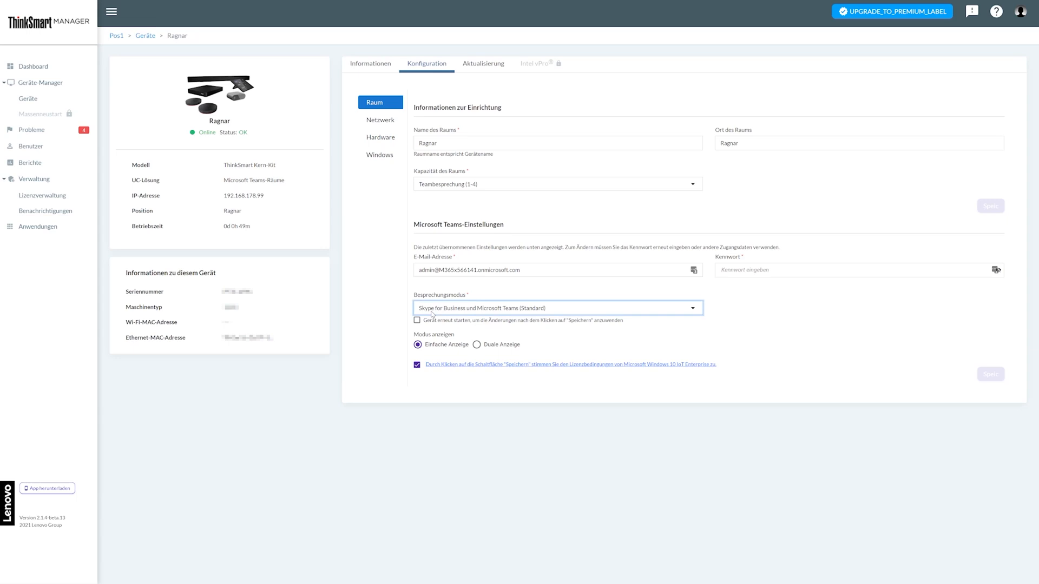
pyautogui.moveTo(477, 345)
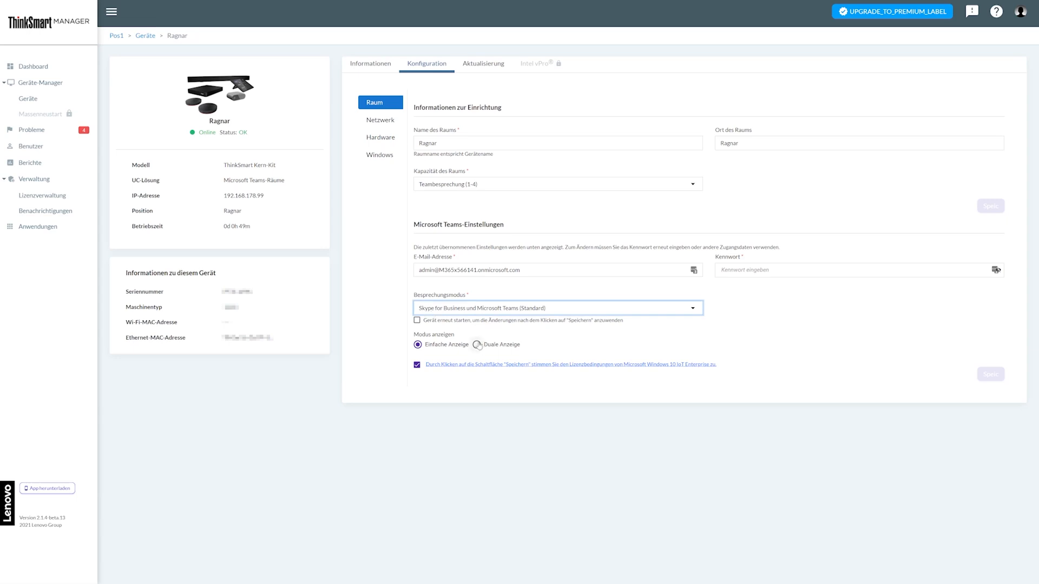
# Show Ragnar's network settings: Ethernet, DHCP, workgroup, computer name and proxy.
pyautogui.click(379, 120)
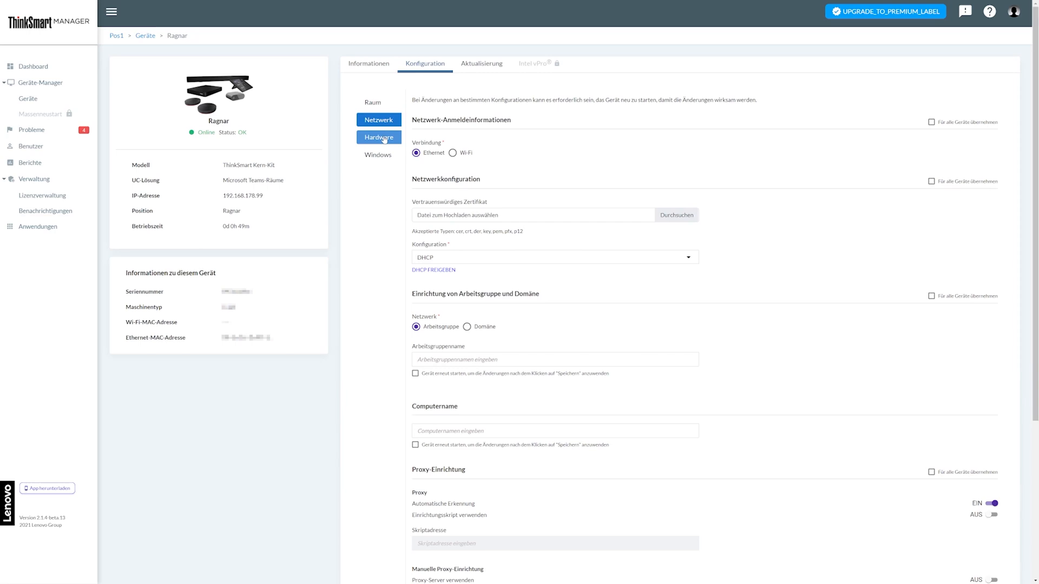
# Switch Ragnar's USB Speicher connections to EIN, then view its Windows and update settings.
pyautogui.click(378, 136)
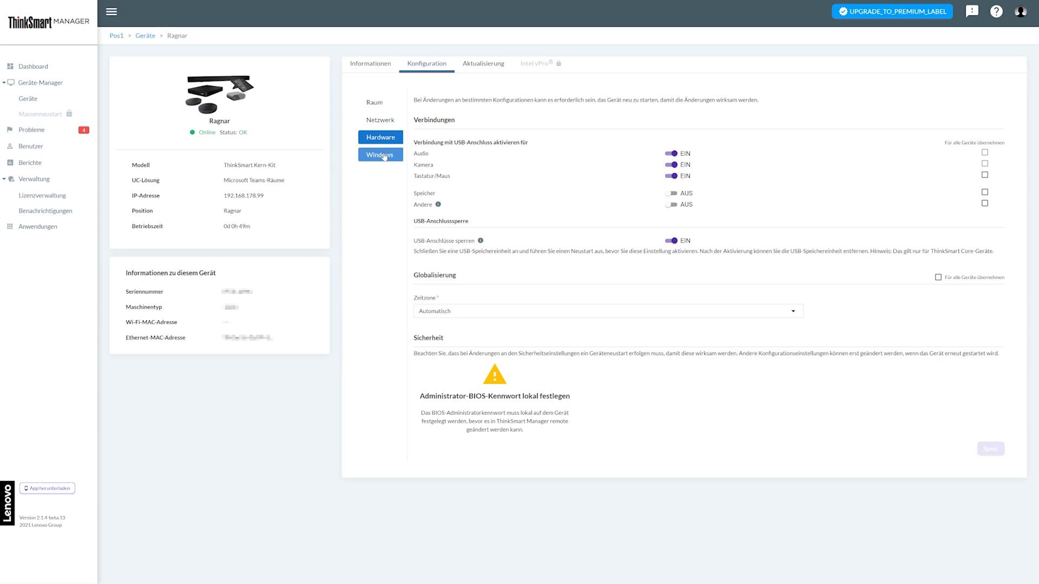
pyautogui.click(380, 136)
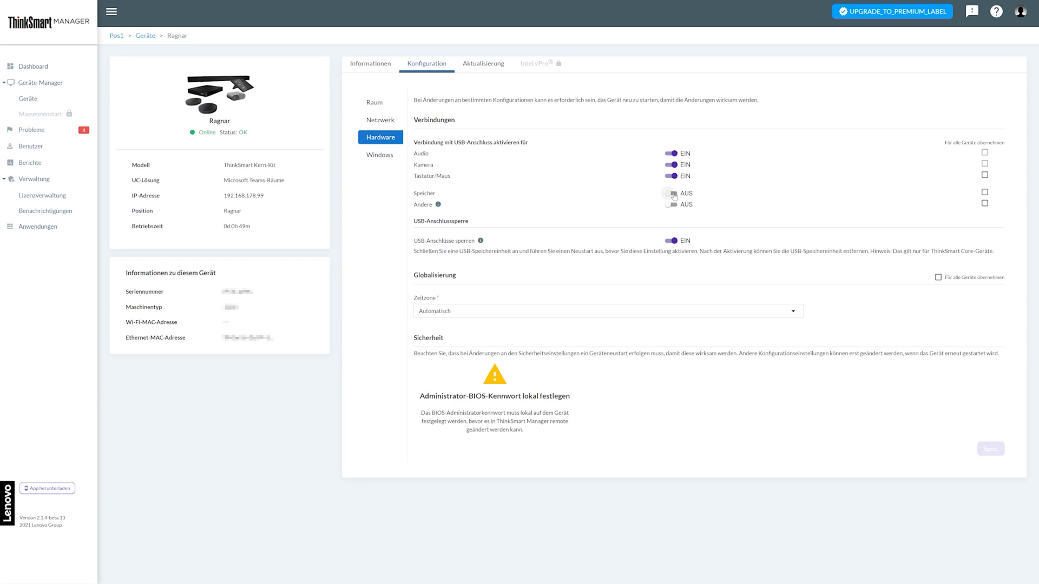
pyautogui.click(671, 193)
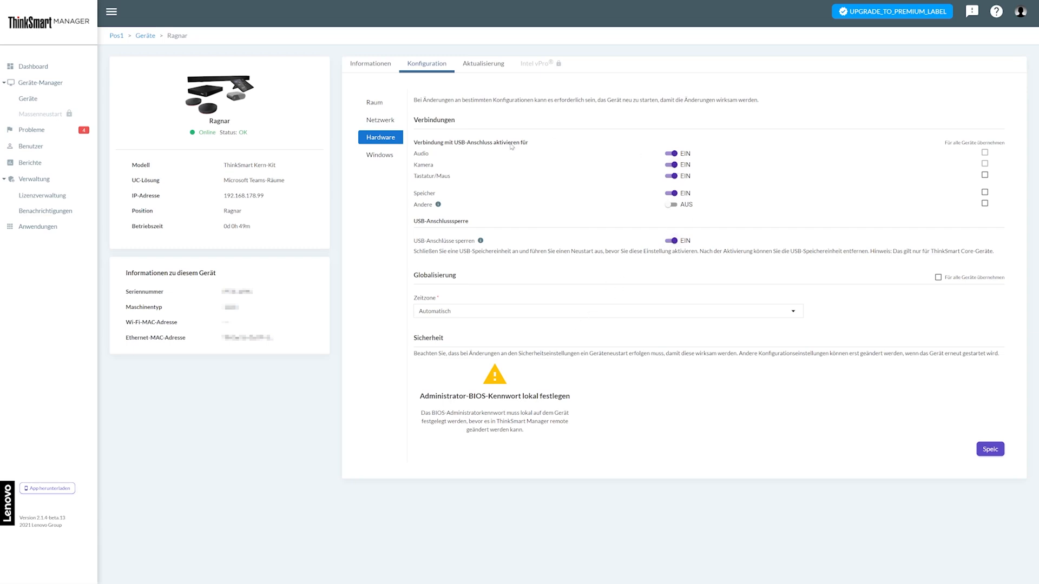
pyautogui.moveTo(517, 318)
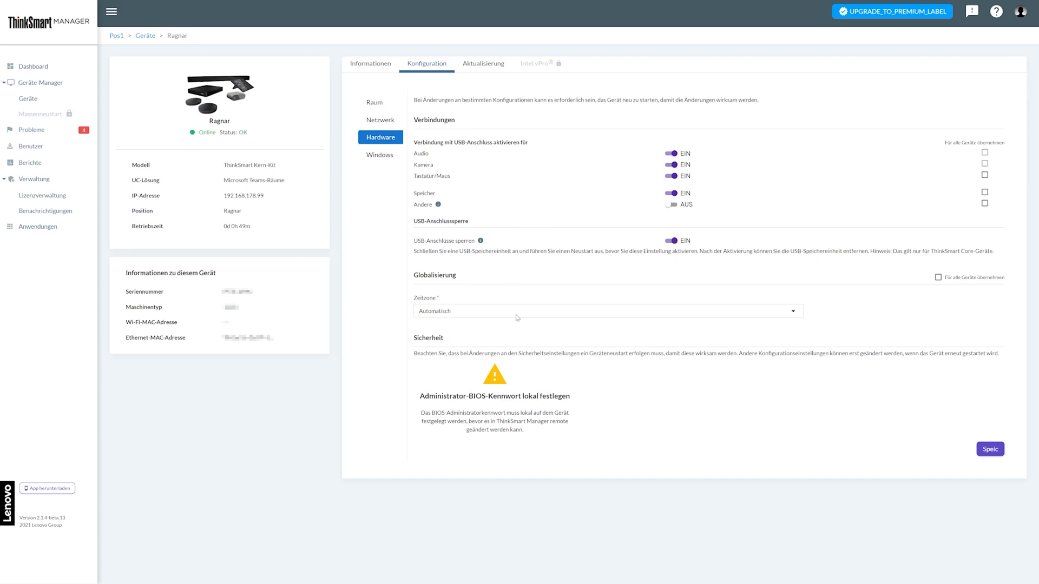
pyautogui.moveTo(423, 177)
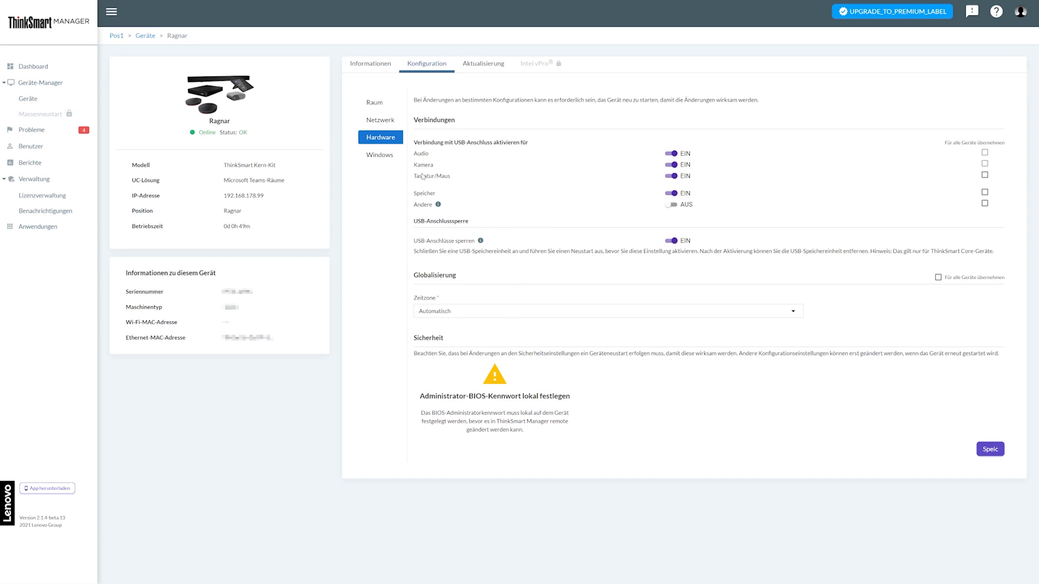
pyautogui.click(380, 154)
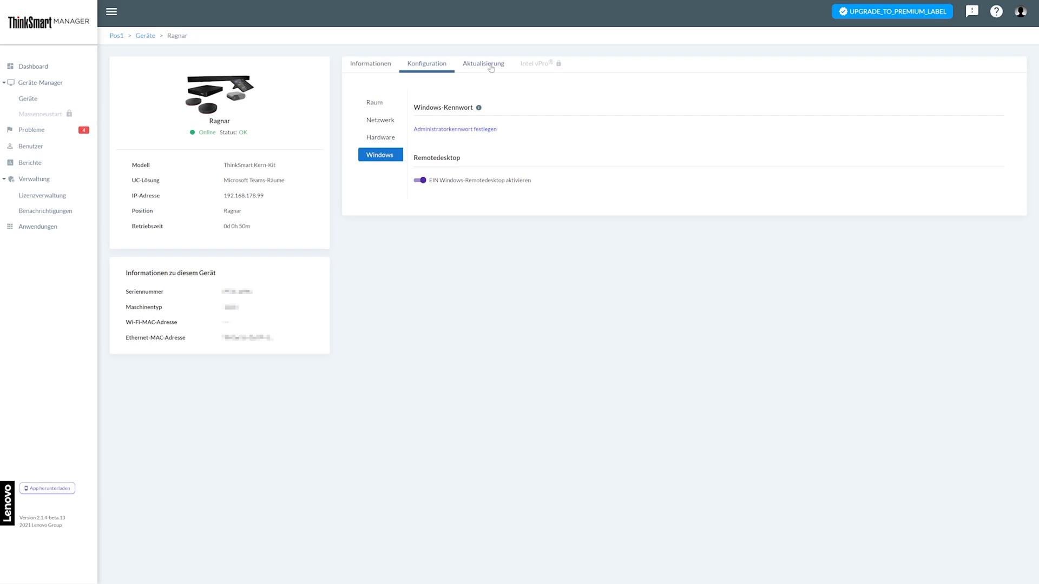
pyautogui.click(483, 63)
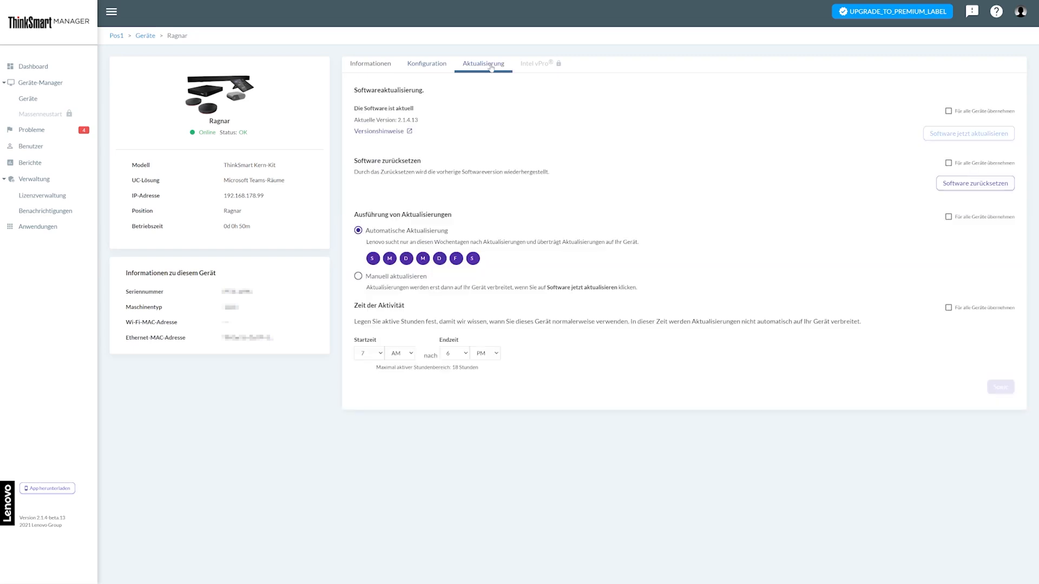
pyautogui.moveTo(440, 64)
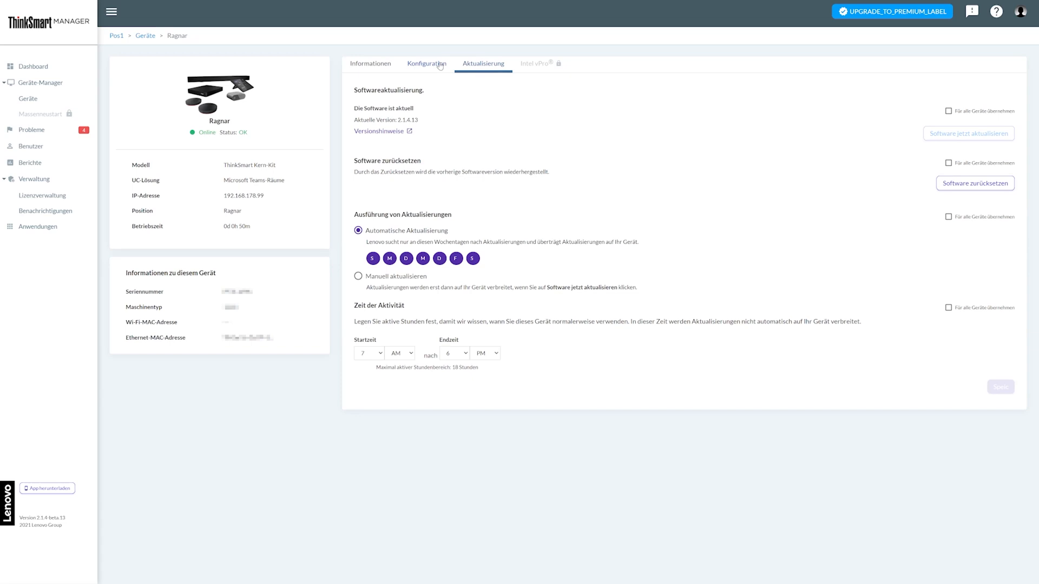
pyautogui.click(427, 63)
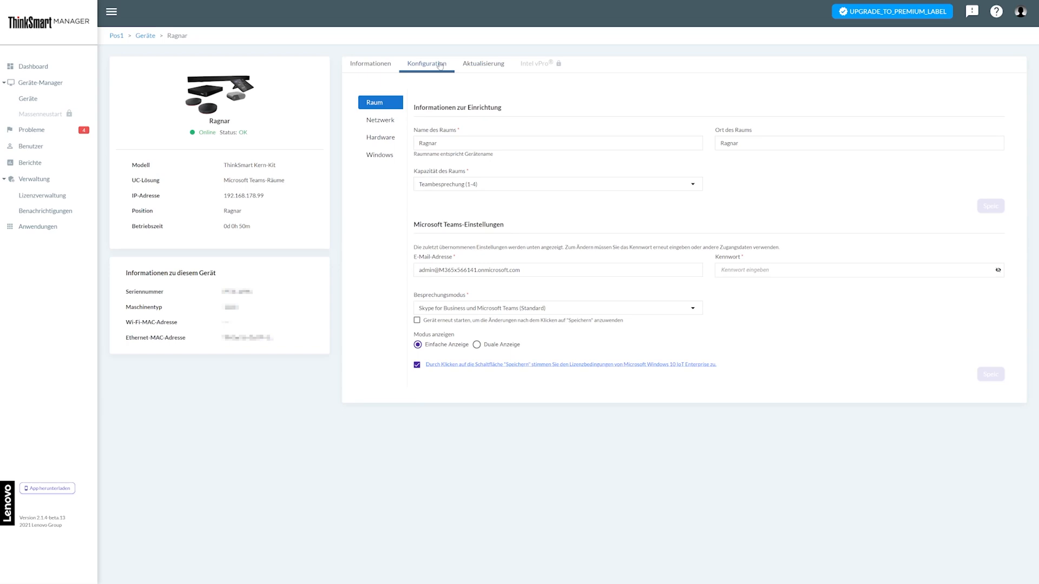
pyautogui.moveTo(476, 63)
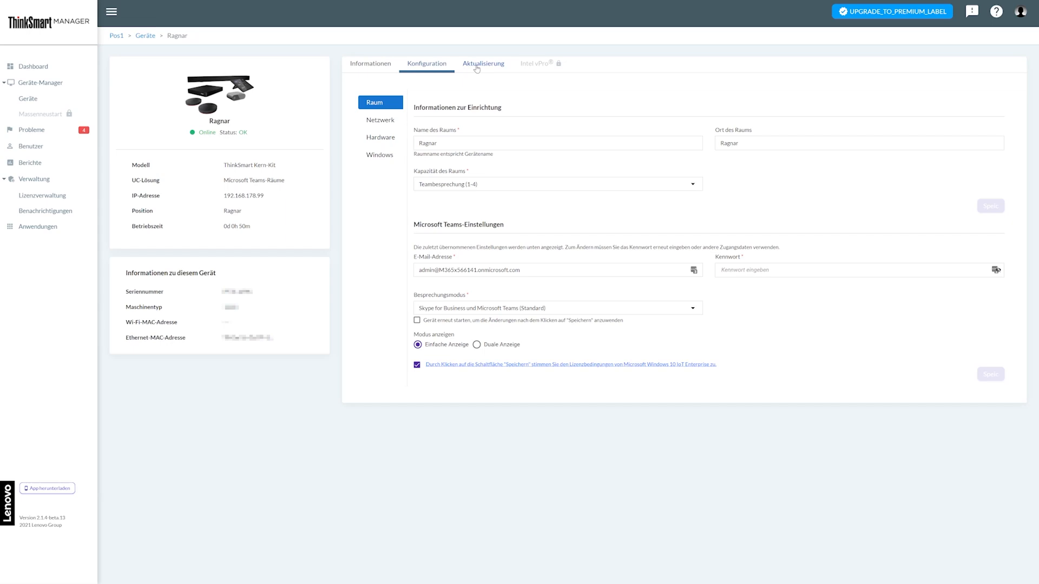
pyautogui.click(483, 63)
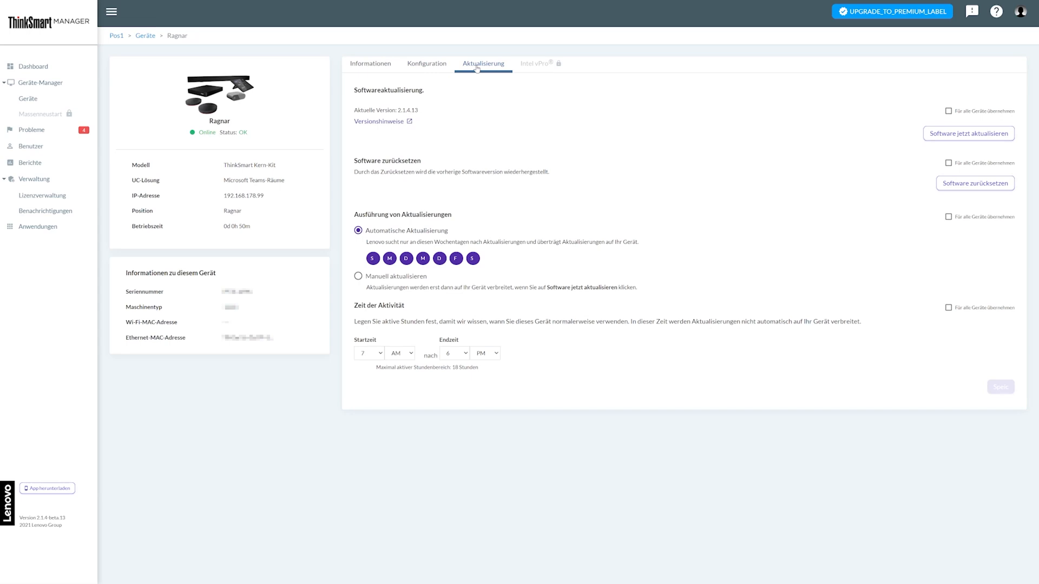
pyautogui.click(968, 133)
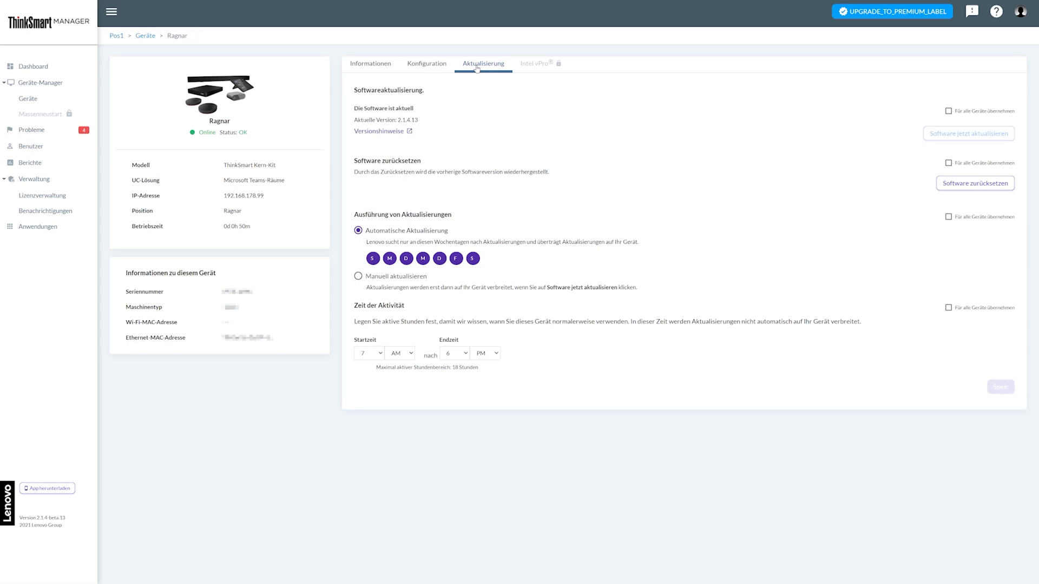
pyautogui.moveTo(468, 118)
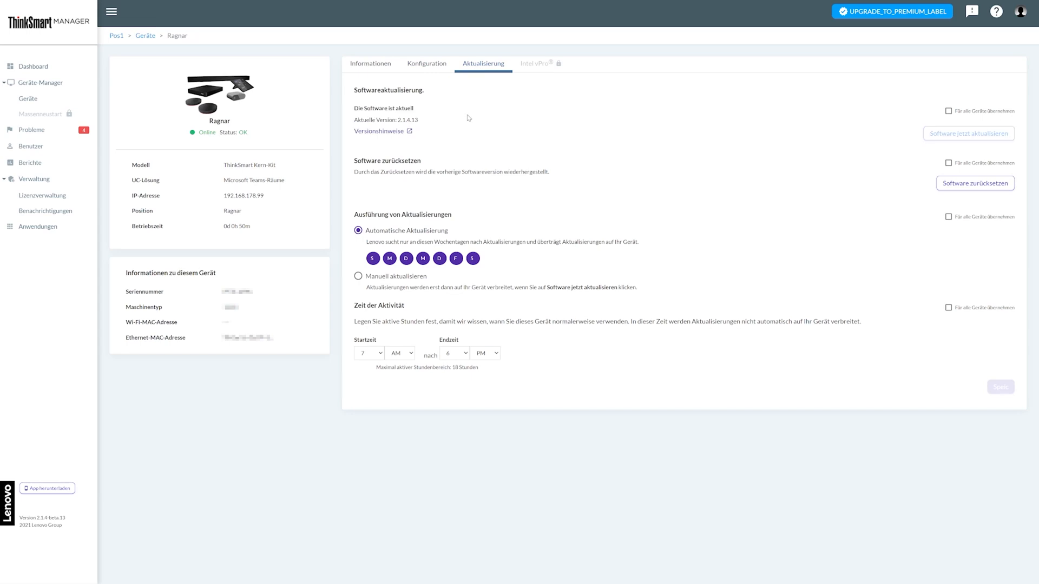
pyautogui.moveTo(427, 136)
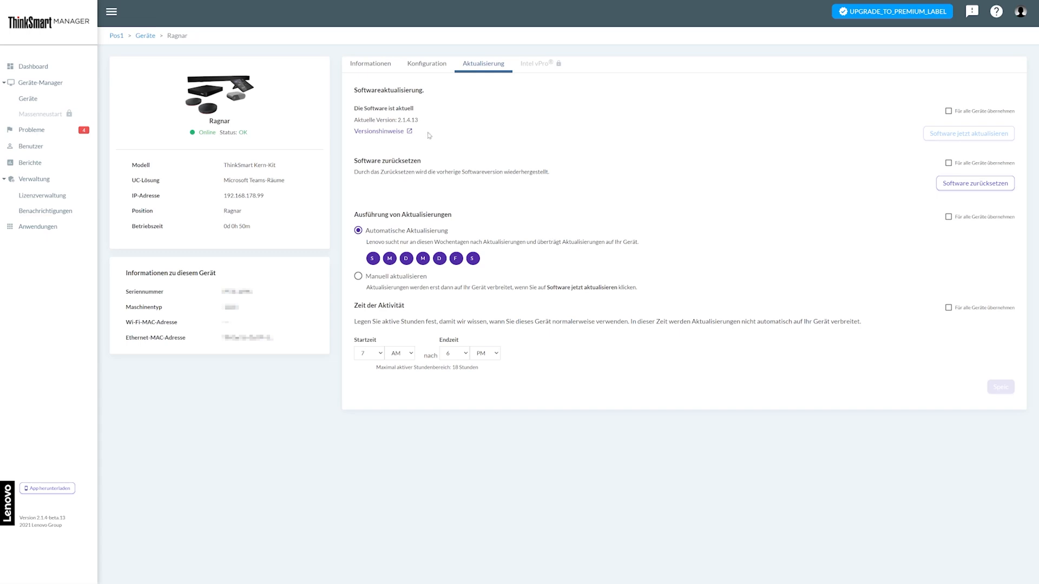
pyautogui.moveTo(669, 186)
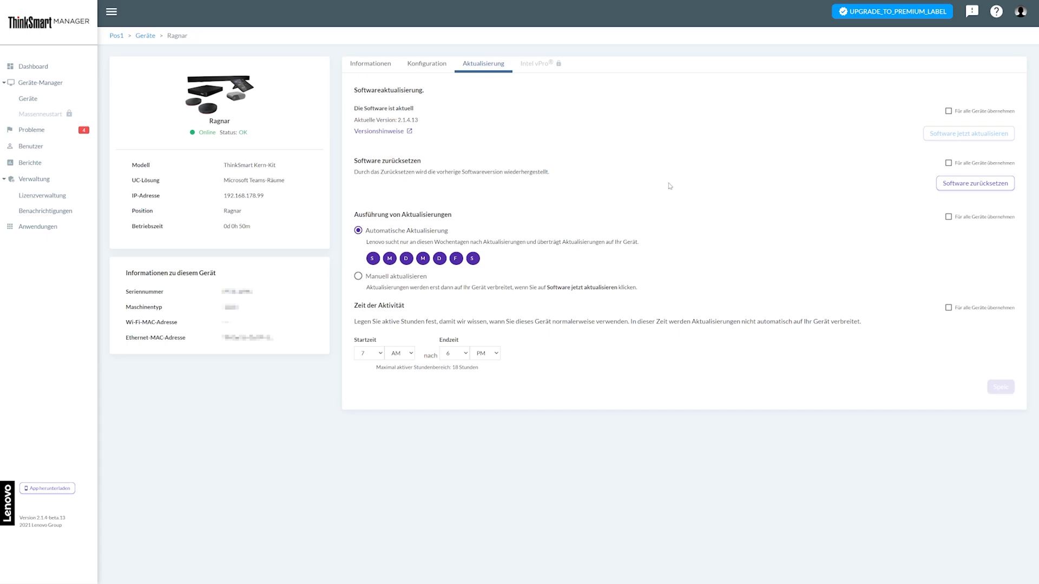
pyautogui.moveTo(766, 217)
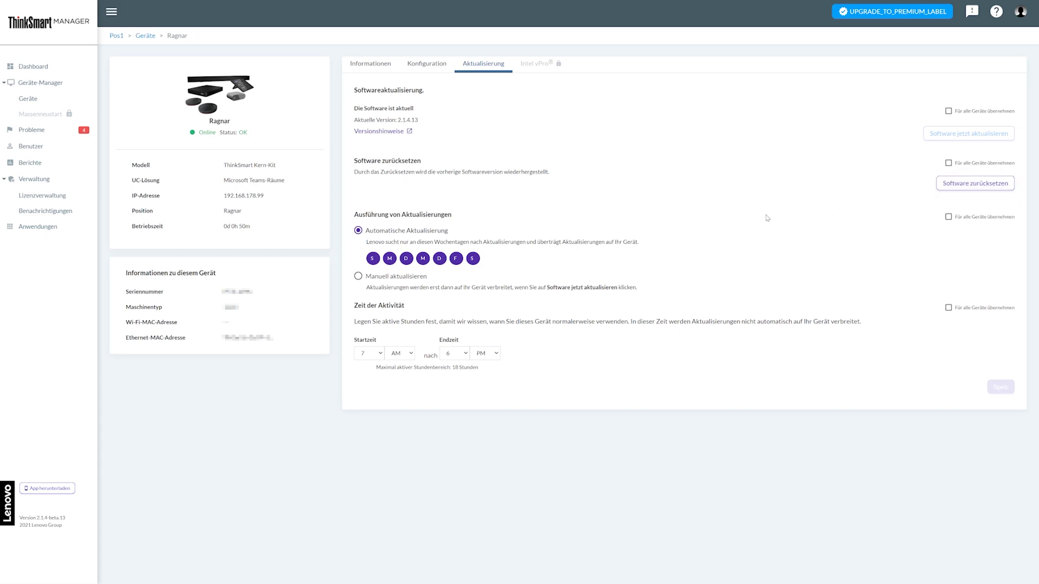
pyautogui.moveTo(563, 276)
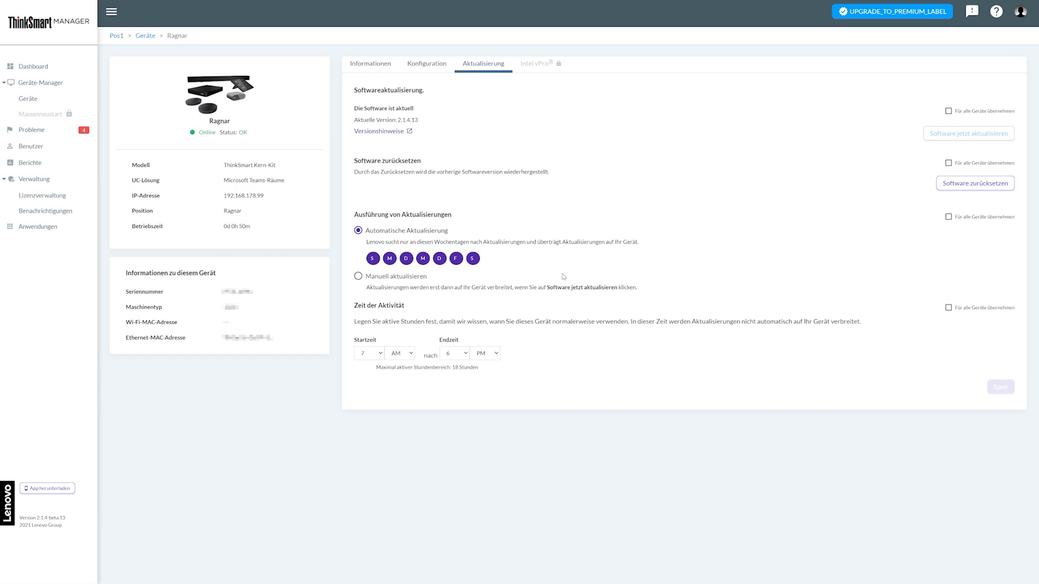
pyautogui.moveTo(540, 252)
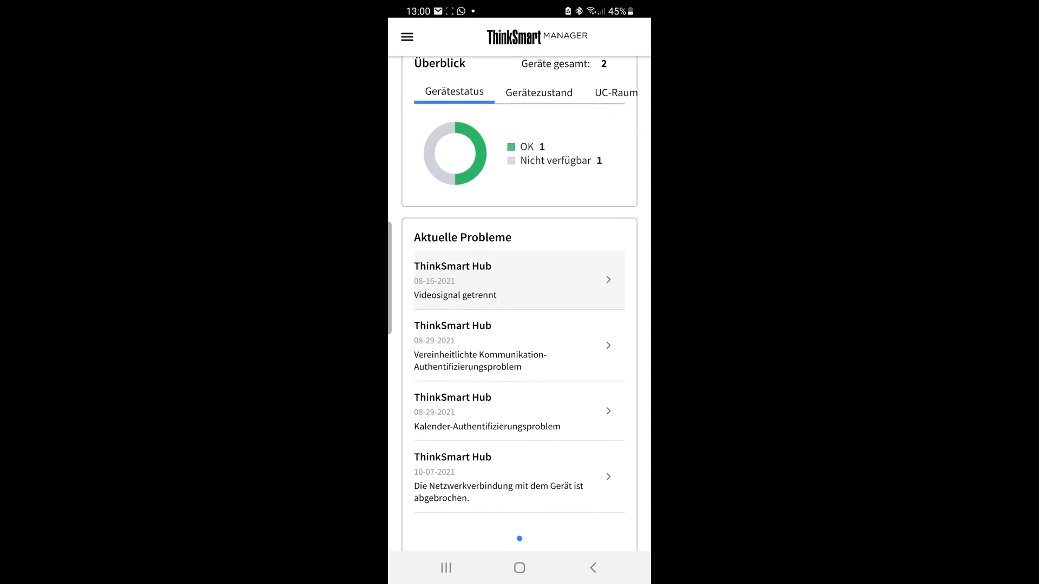
pyautogui.scroll(-3)
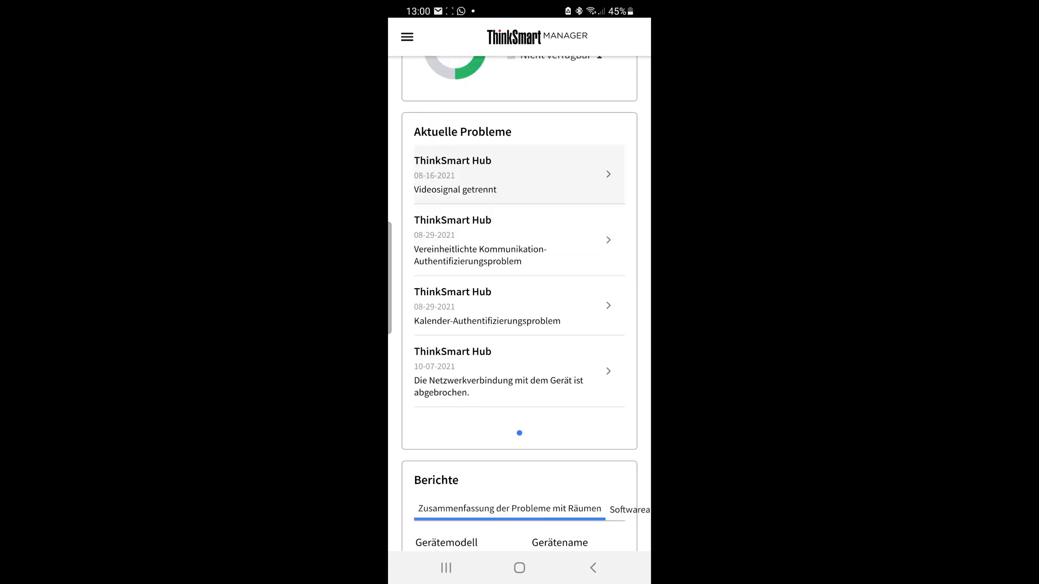
pyautogui.click(518, 174)
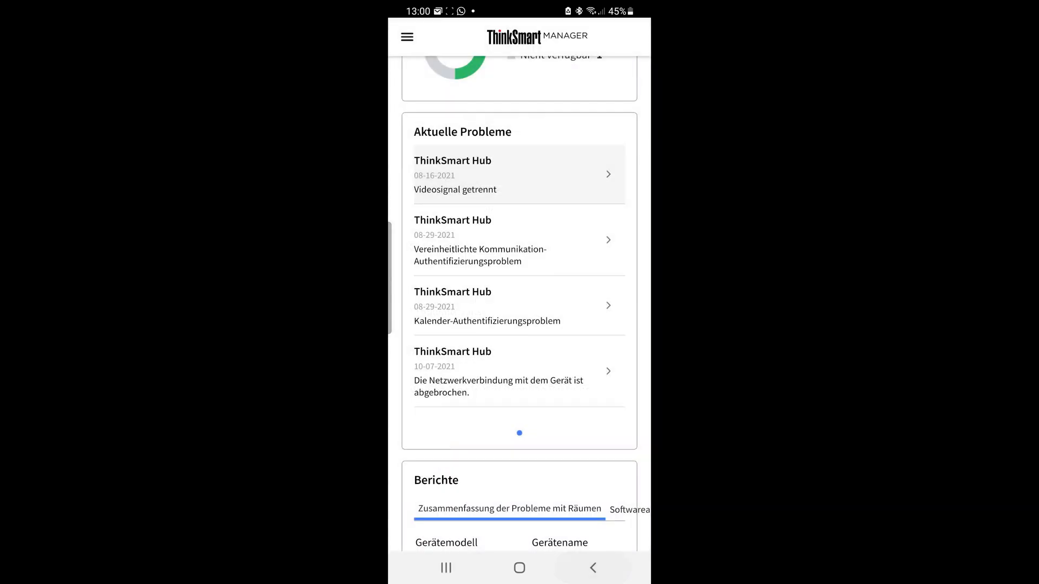
pyautogui.scroll(-3)
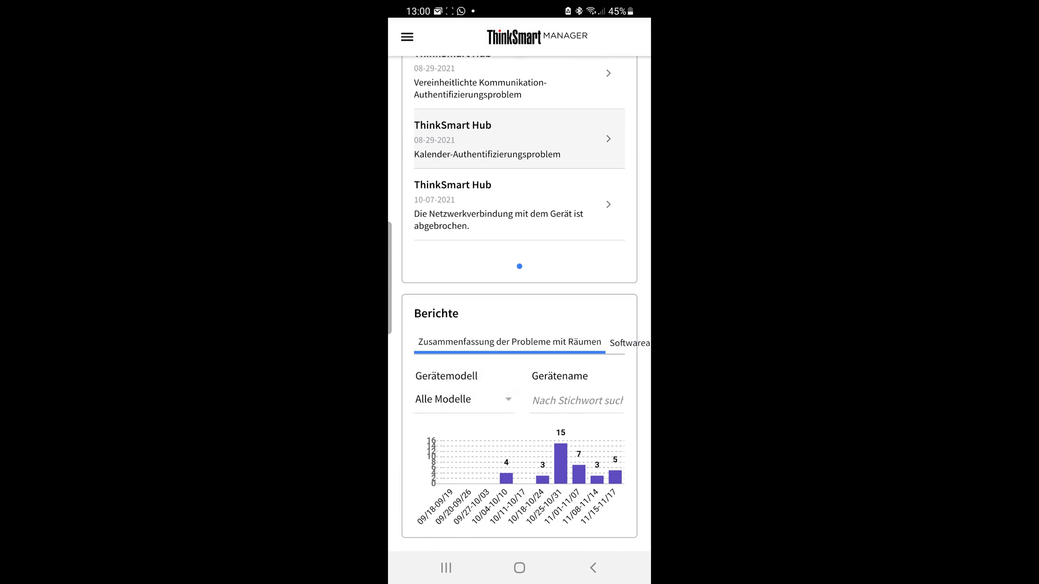
pyautogui.scroll(3)
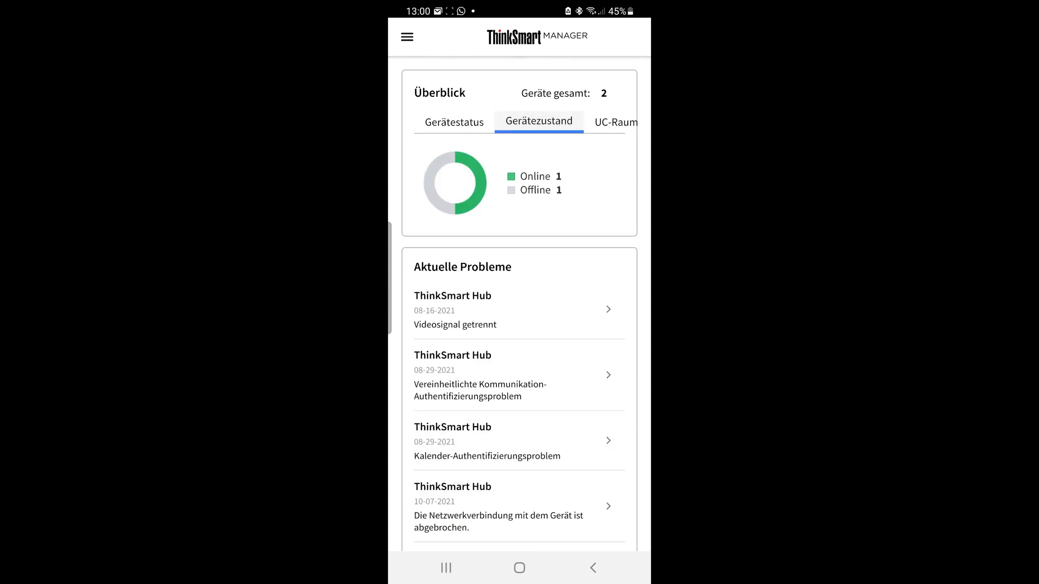
pyautogui.click(614, 121)
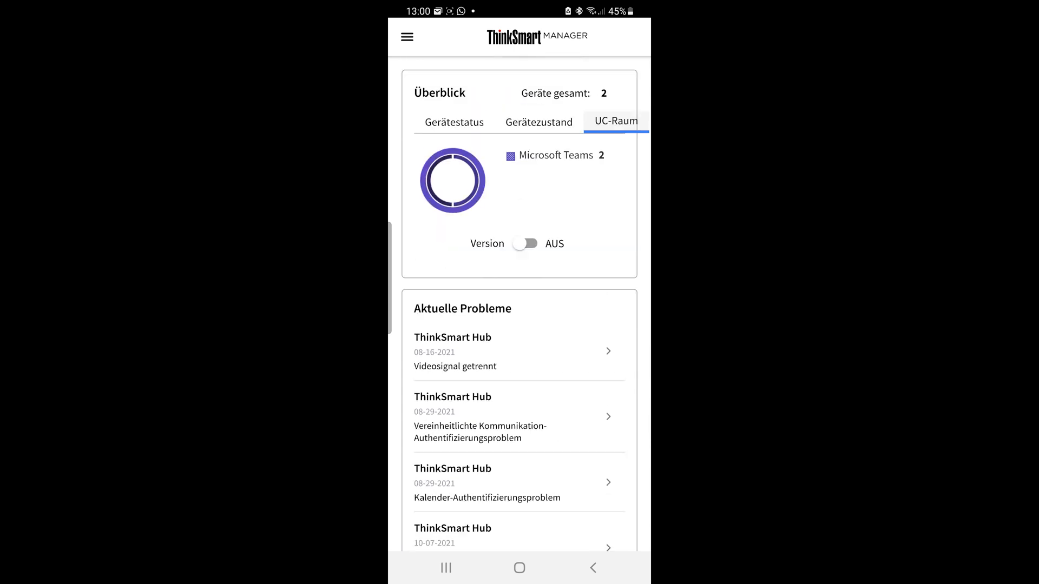
pyautogui.click(406, 36)
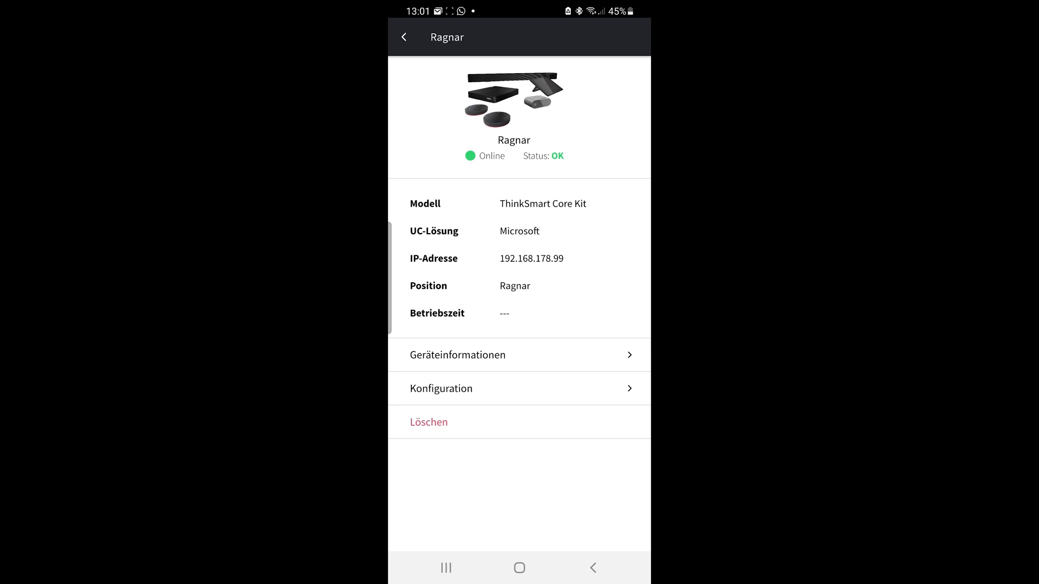
# Open Ragnar's Konfiguration page and list the Kapazität des Raums options.
pyautogui.click(519, 354)
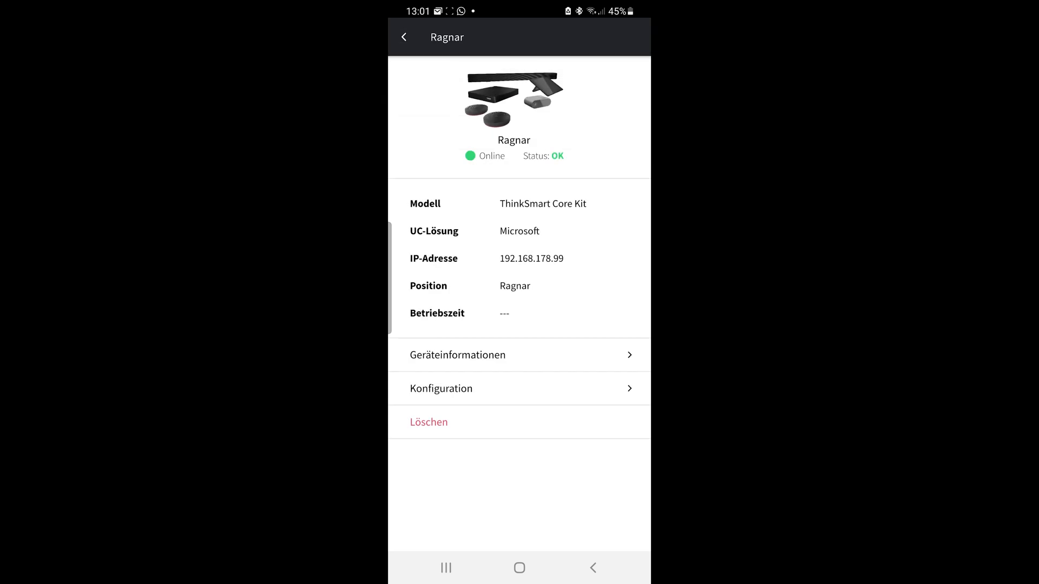
pyautogui.click(519, 388)
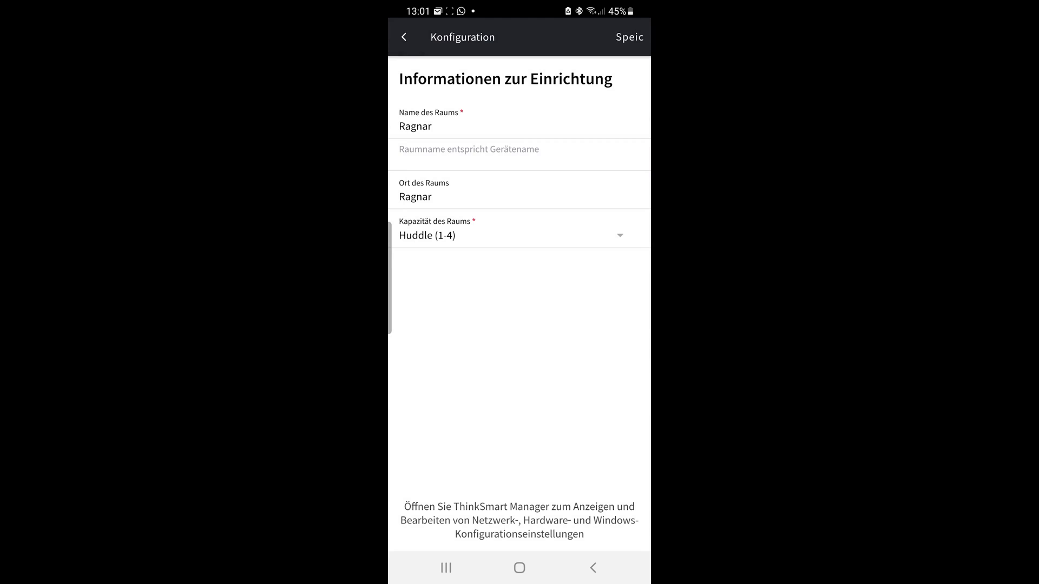
pyautogui.click(519, 234)
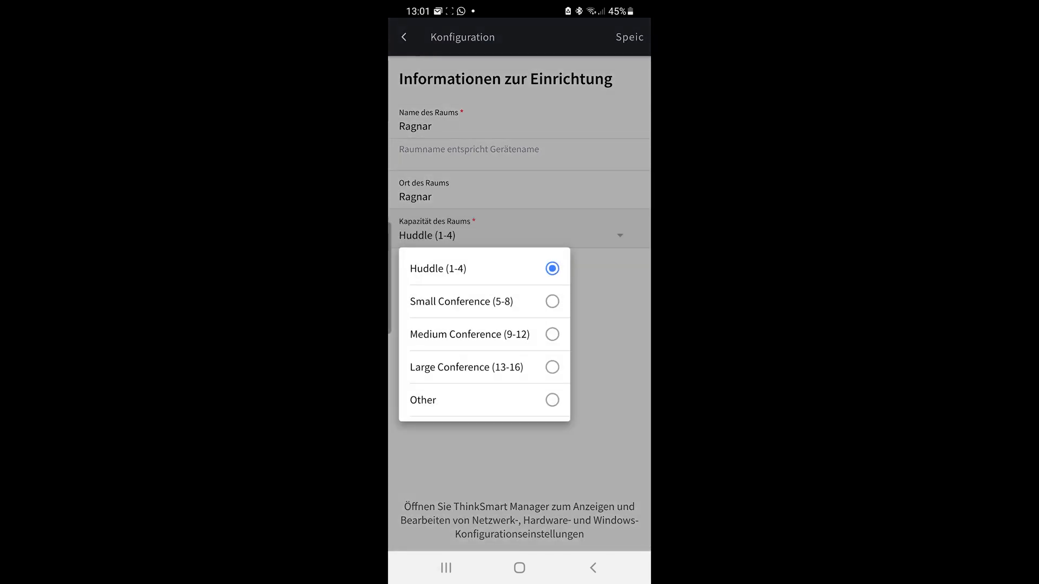
pyautogui.click(404, 38)
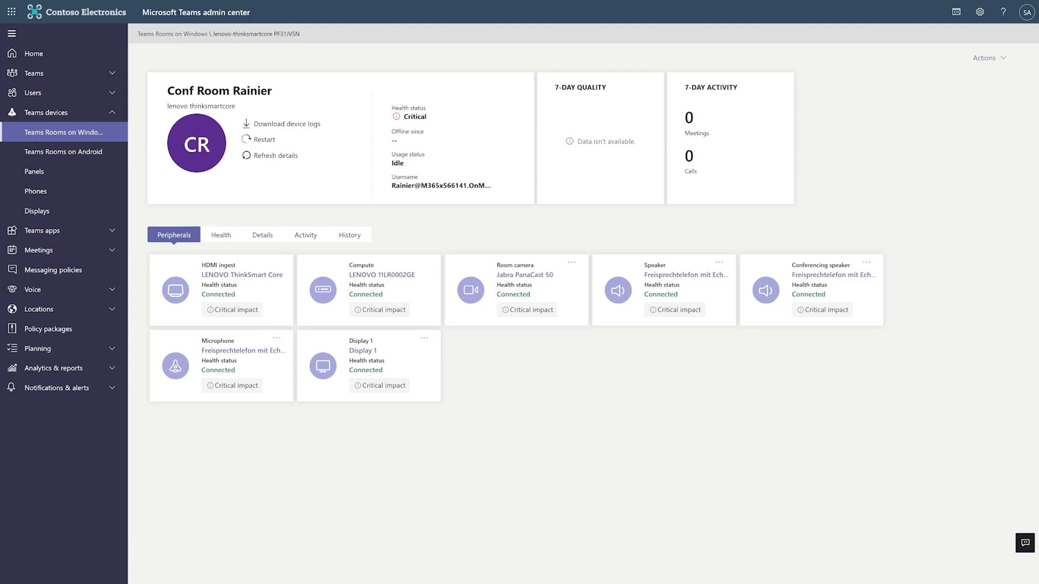
# Scroll through Conf Room Rainier's Health tab, then view its Activity and History tabs.
pyautogui.click(222, 234)
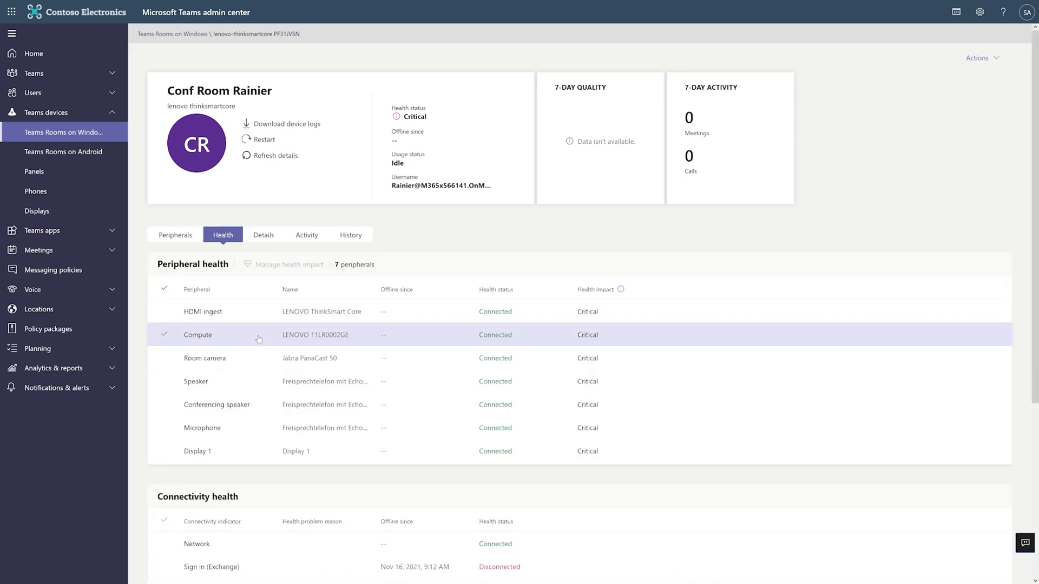
pyautogui.scroll(-3)
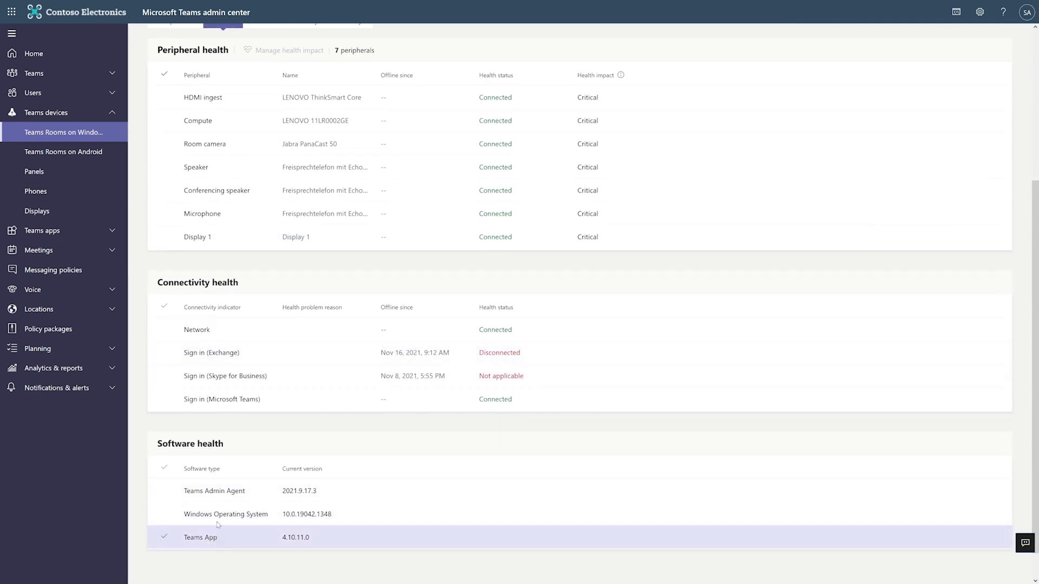
pyautogui.scroll(3)
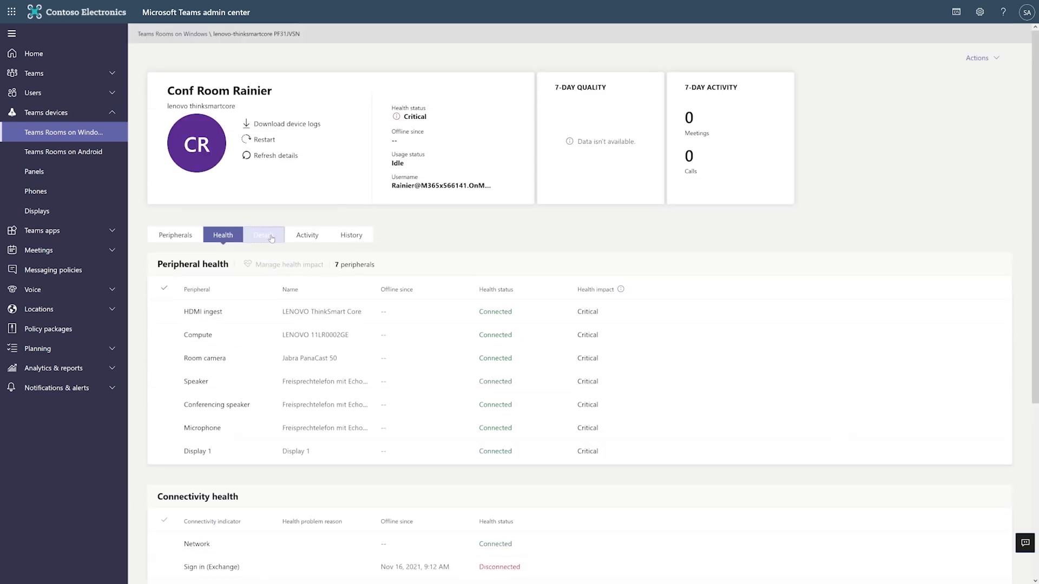
pyautogui.click(307, 234)
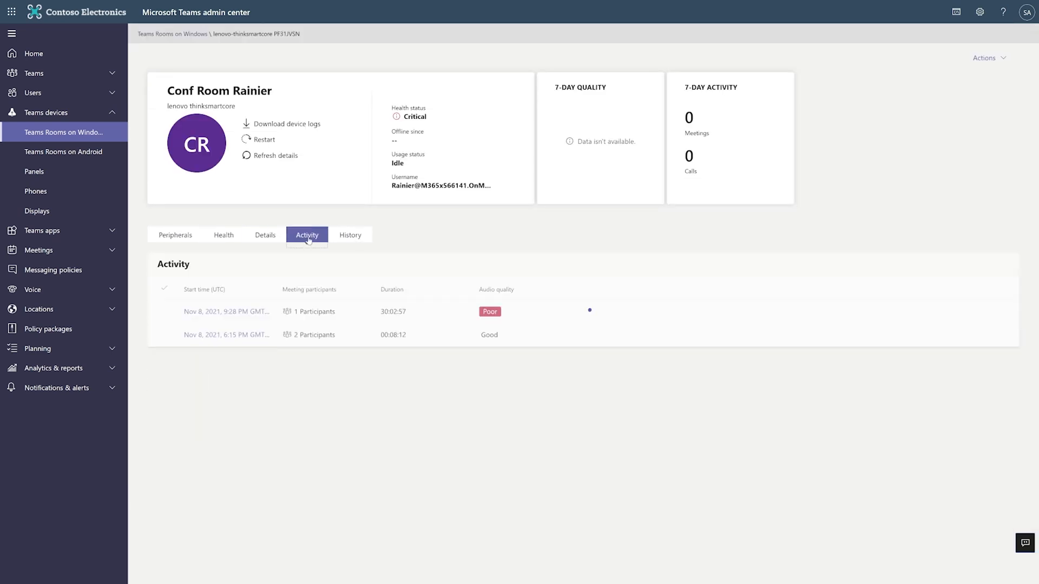
pyautogui.moveTo(350, 235)
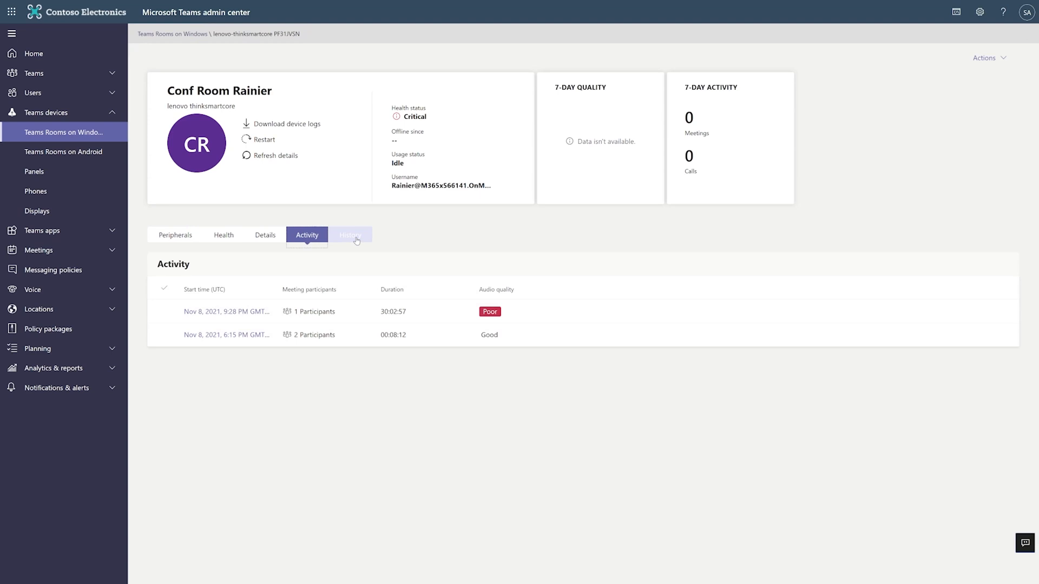
pyautogui.click(351, 236)
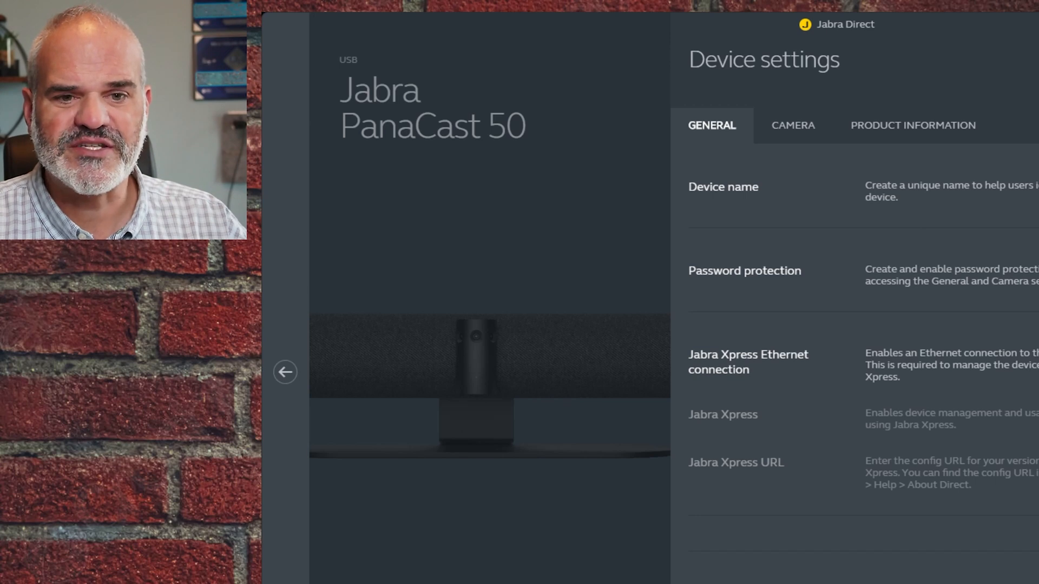
pyautogui.scroll(-3)
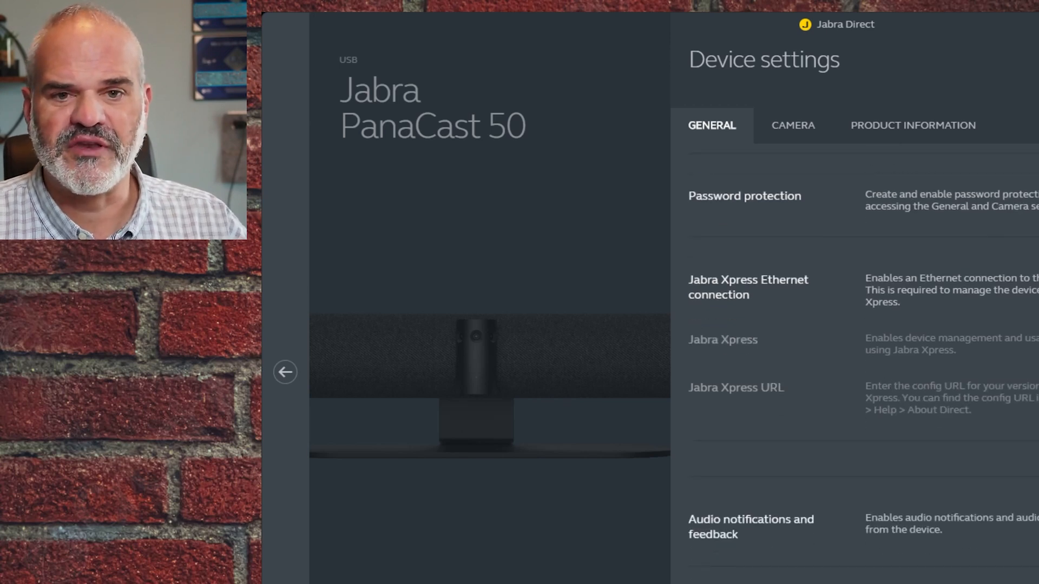
pyautogui.scroll(-3)
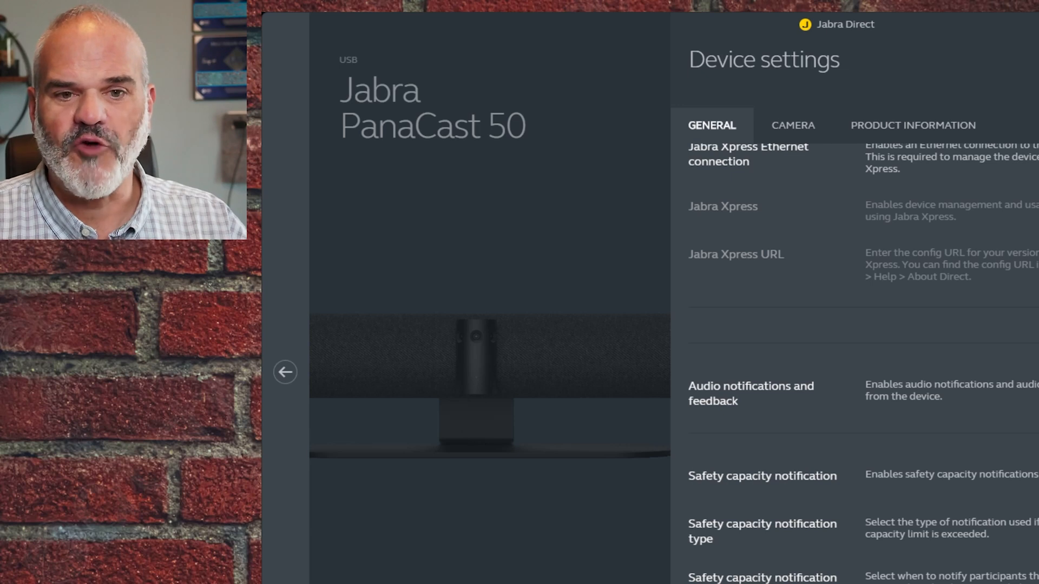
pyautogui.scroll(3)
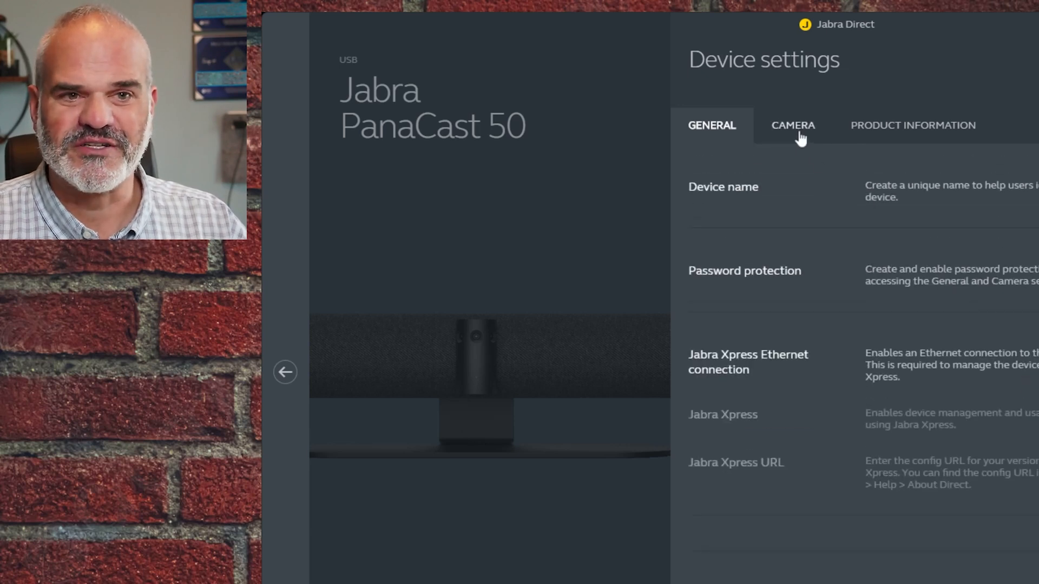
# Browse the PanaCast 50 camera settings from whiteboard and zoom down to field of view.
pyautogui.click(792, 125)
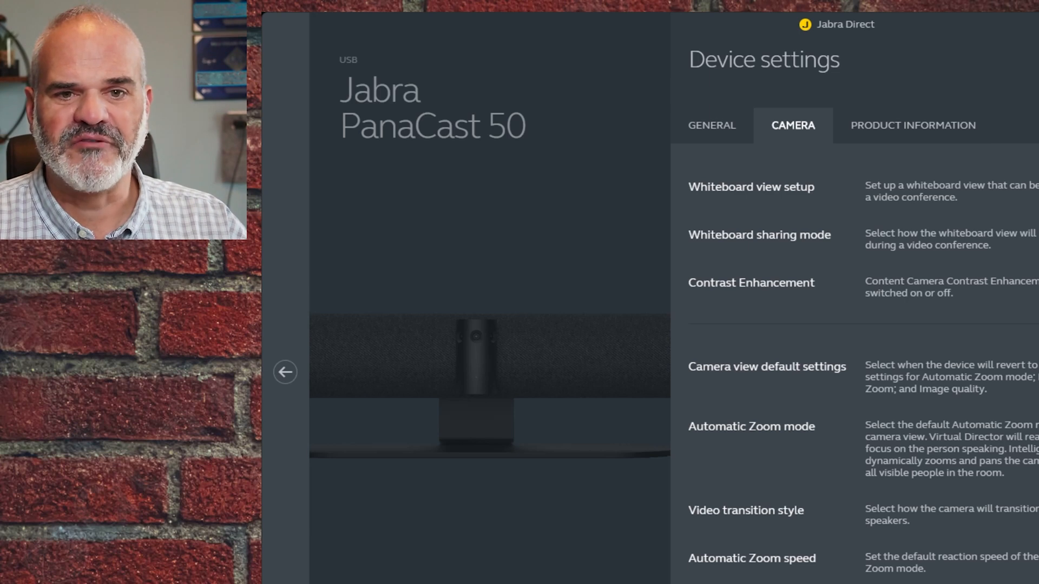
pyautogui.scroll(-3)
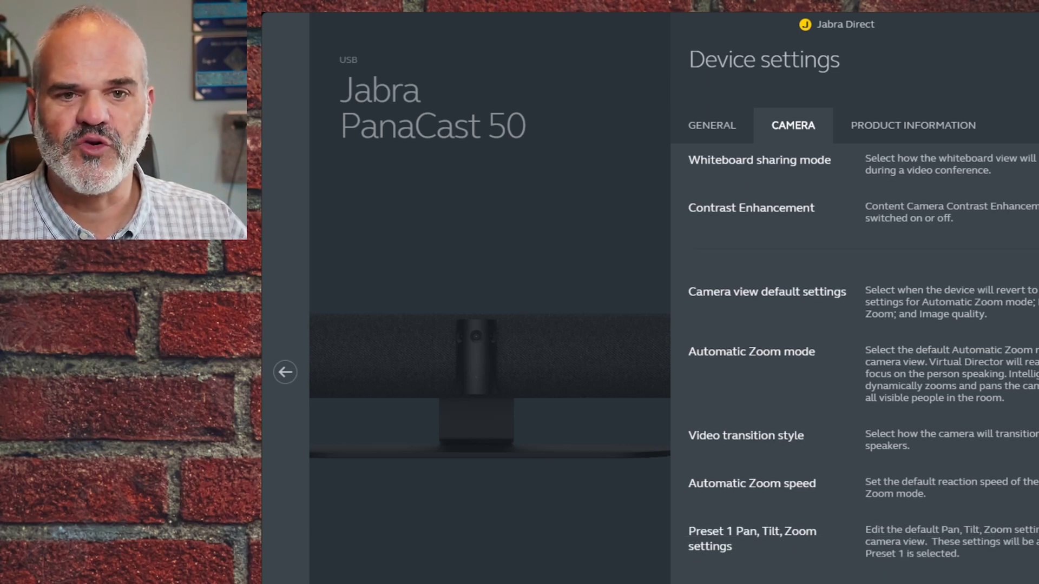
pyautogui.scroll(-3)
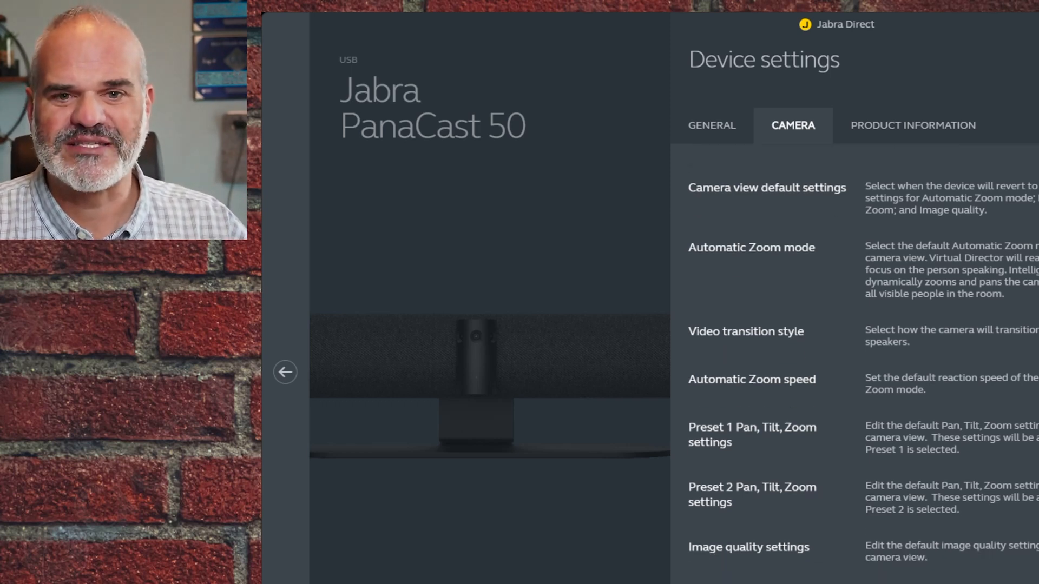
pyautogui.scroll(-3)
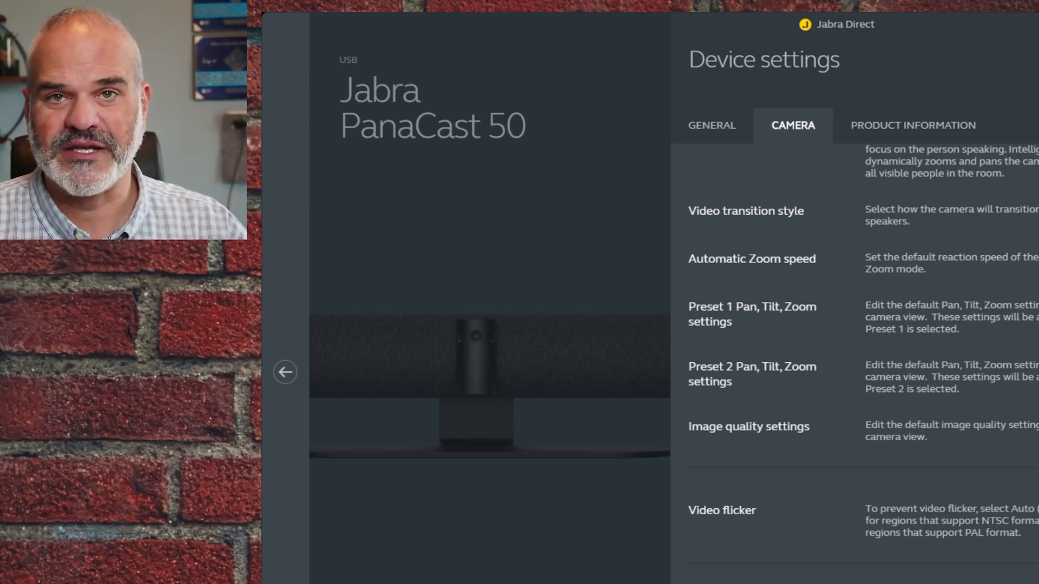
pyautogui.scroll(-3)
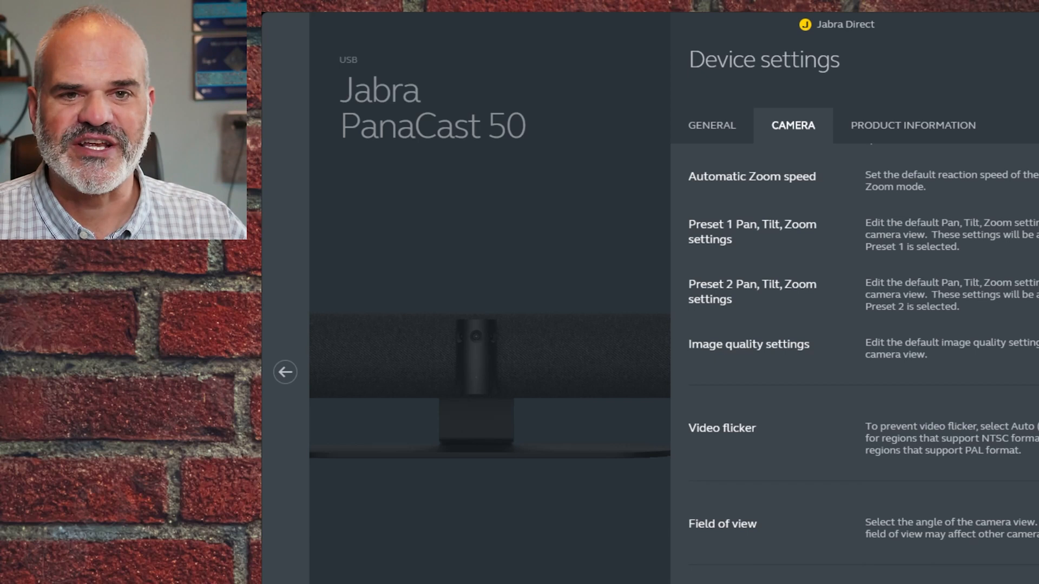
# View the PanaCast 50 product information: firmware, part number, ESN and Teams certification.
pyautogui.click(912, 125)
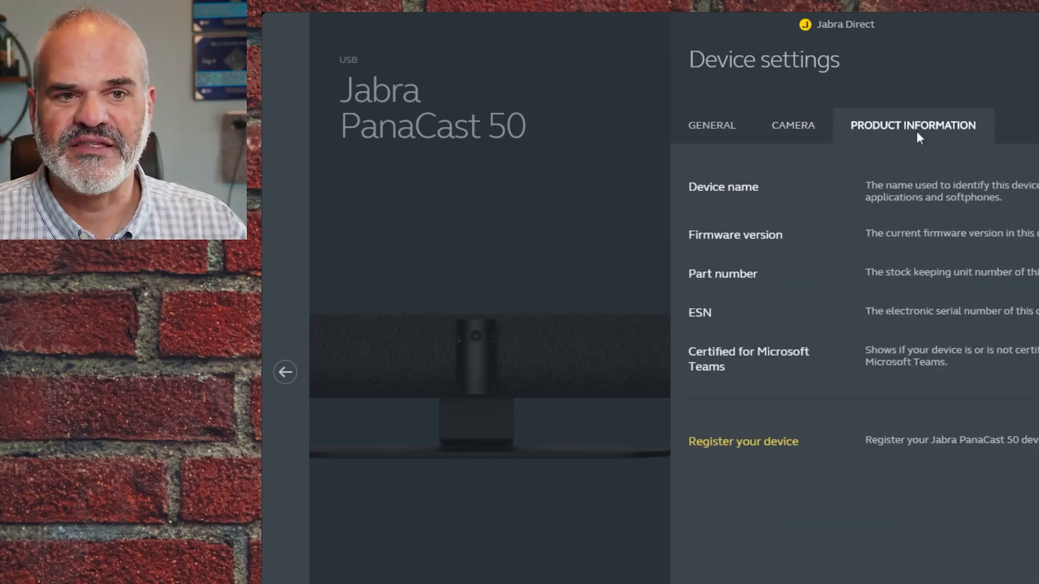
pyautogui.moveTo(997, 297)
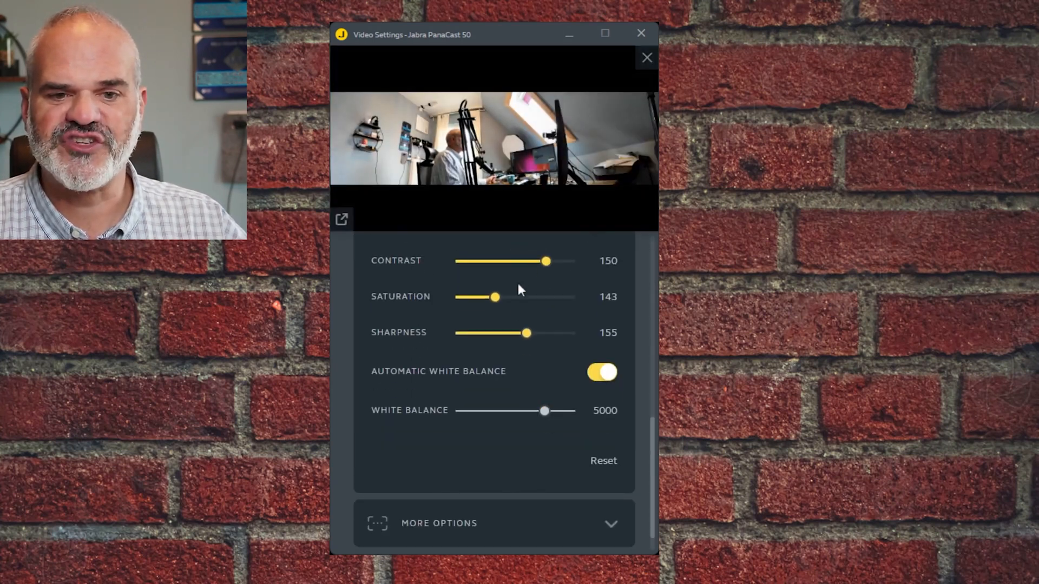
pyautogui.moveTo(519, 383)
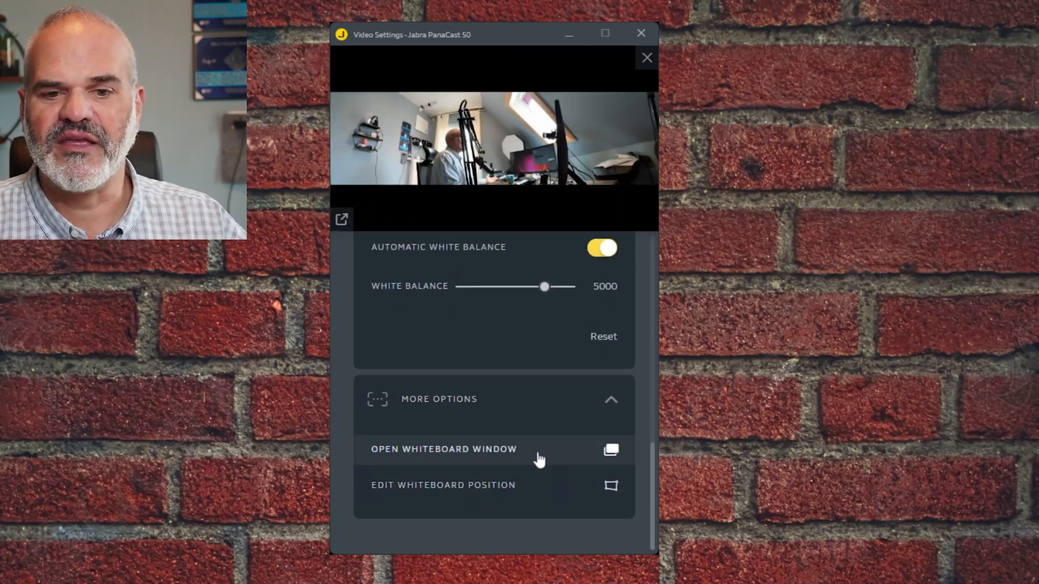
pyautogui.moveTo(543, 494)
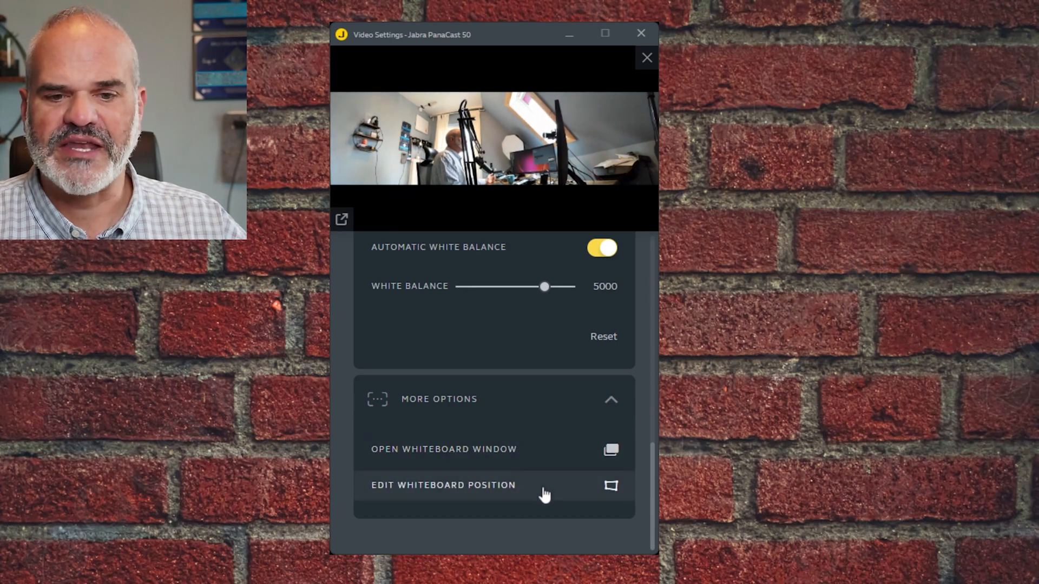